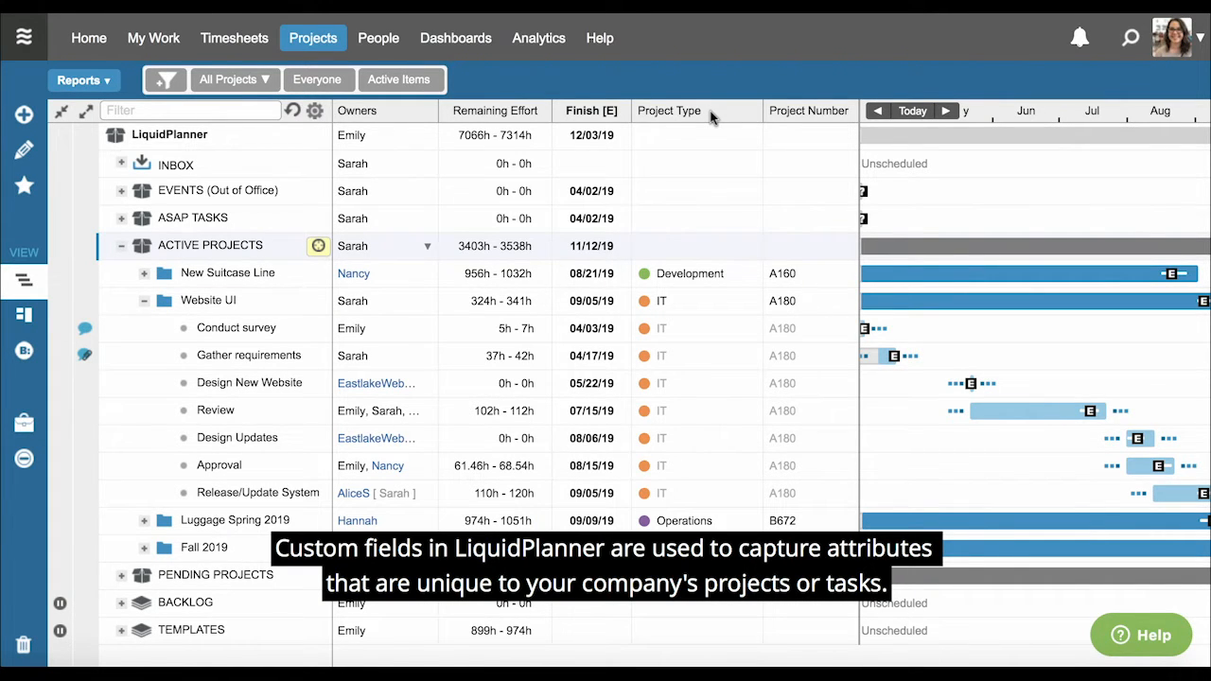
pyautogui.moveTo(651, 133)
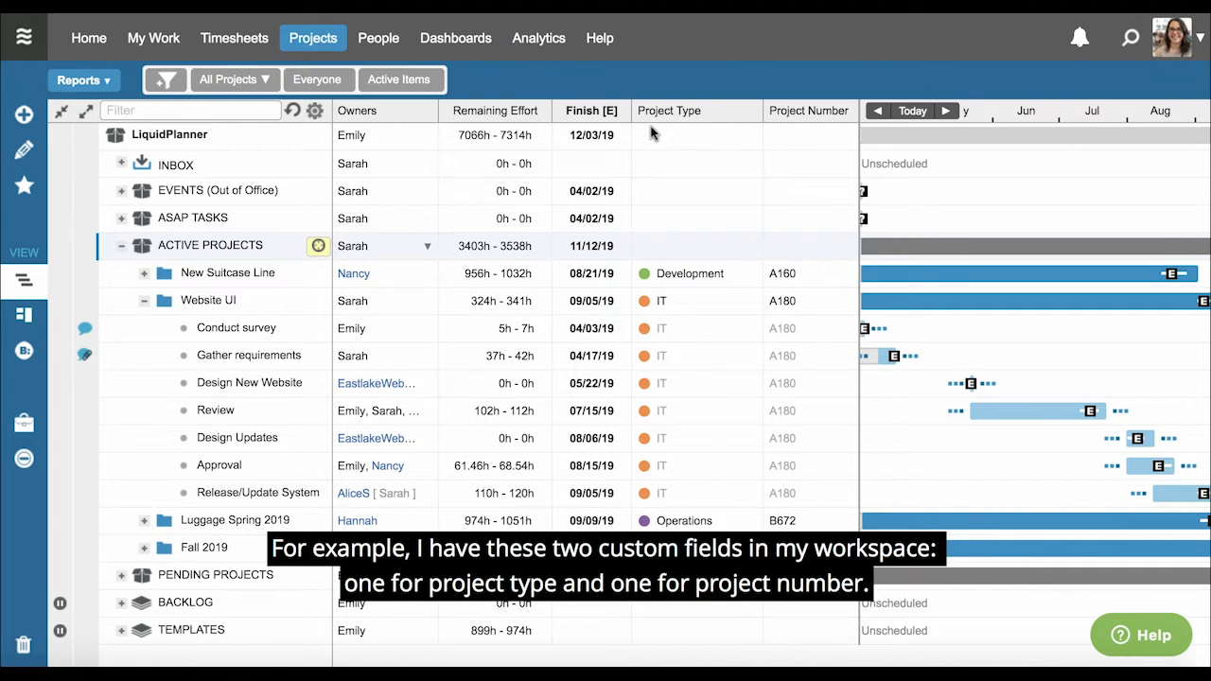
pyautogui.moveTo(771, 214)
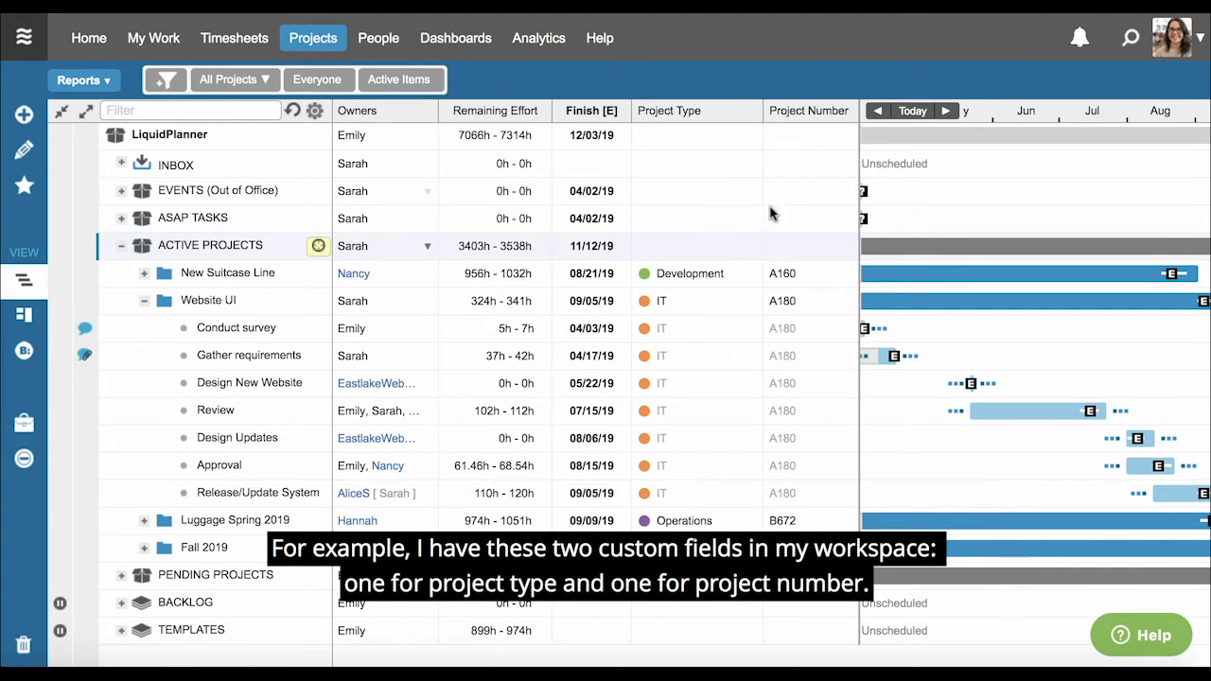
# - Filter projects by the Project Type custom field, selecting Development
pyautogui.click(752, 273)
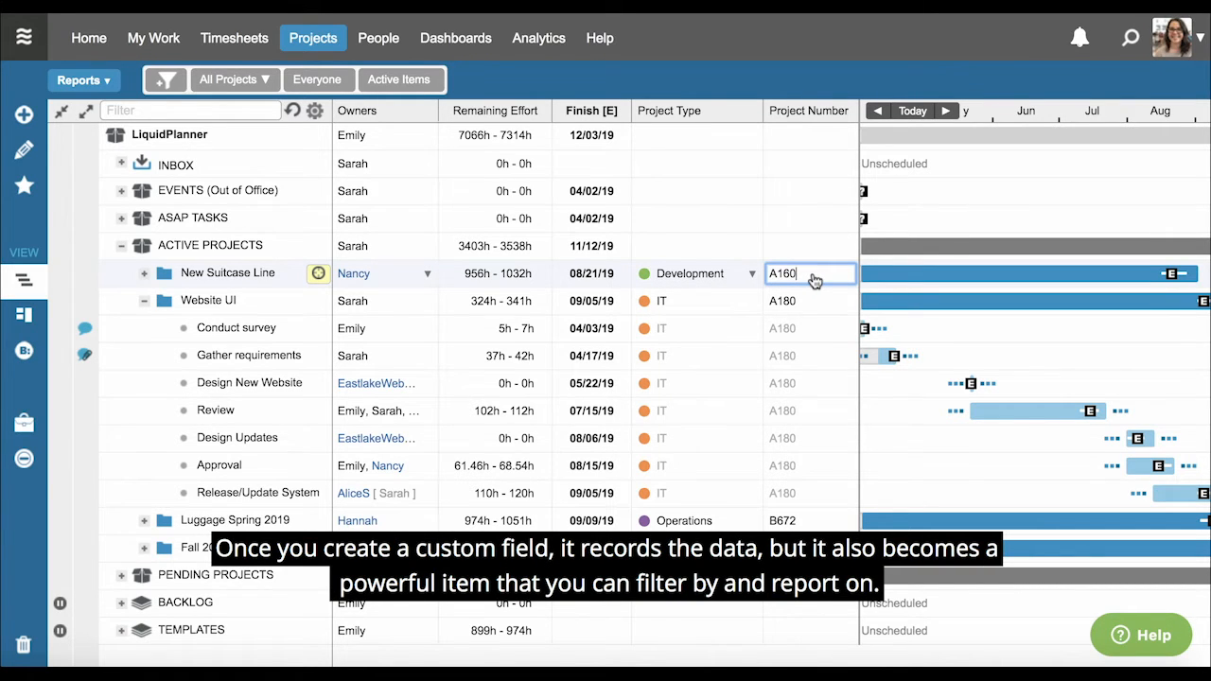
pyautogui.click(165, 80)
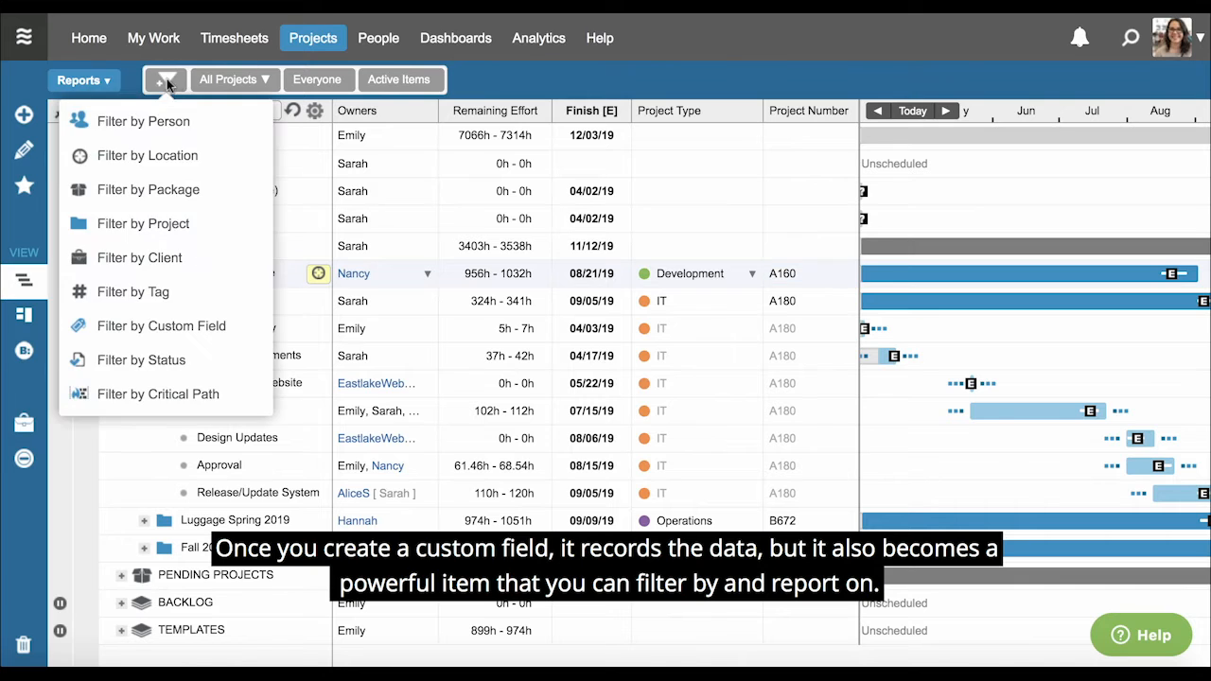
pyautogui.click(161, 326)
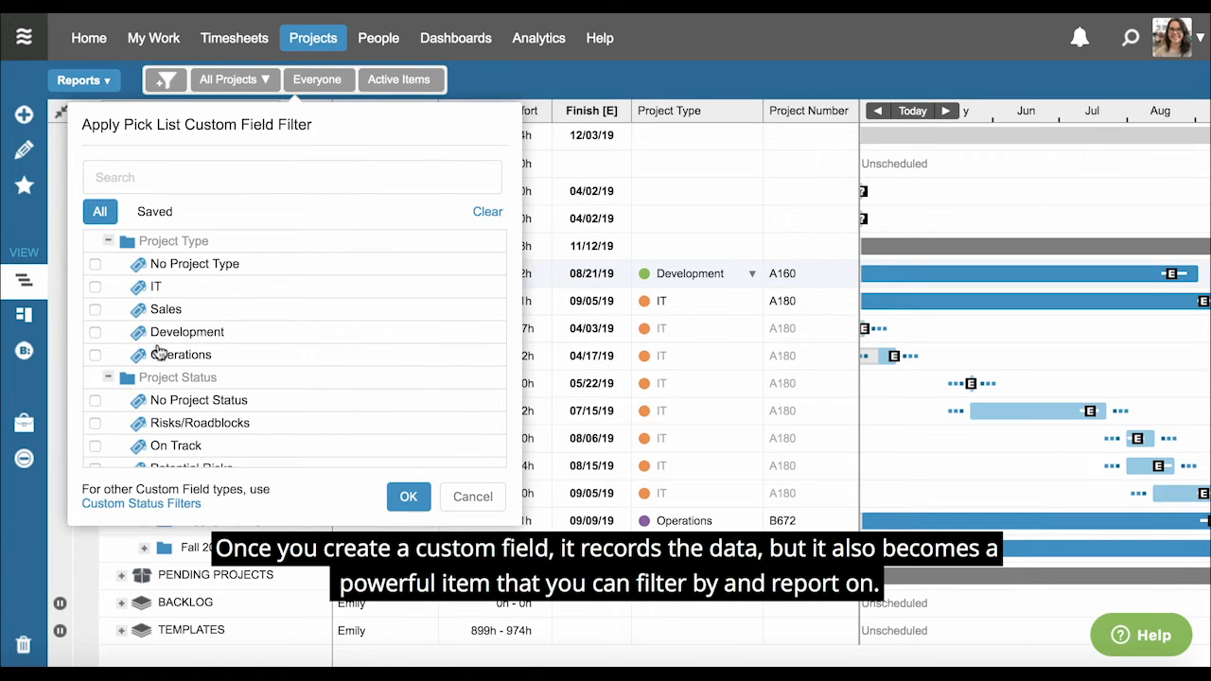
pyautogui.click(408, 497)
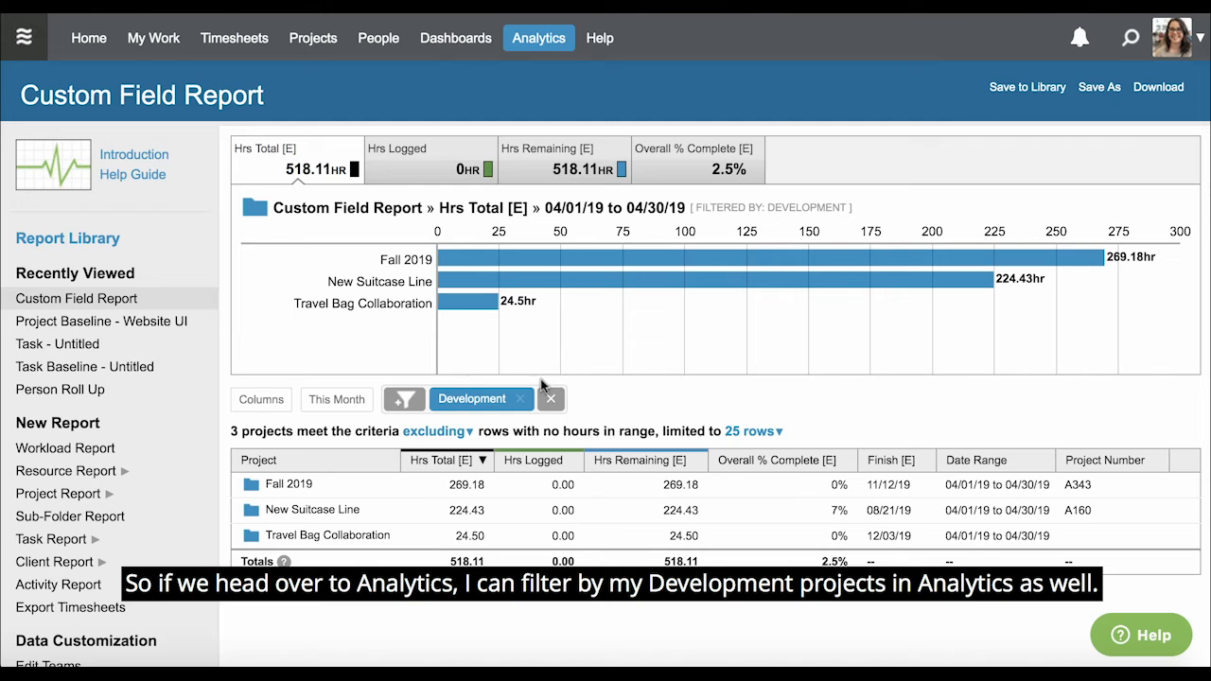
pyautogui.moveTo(436, 397)
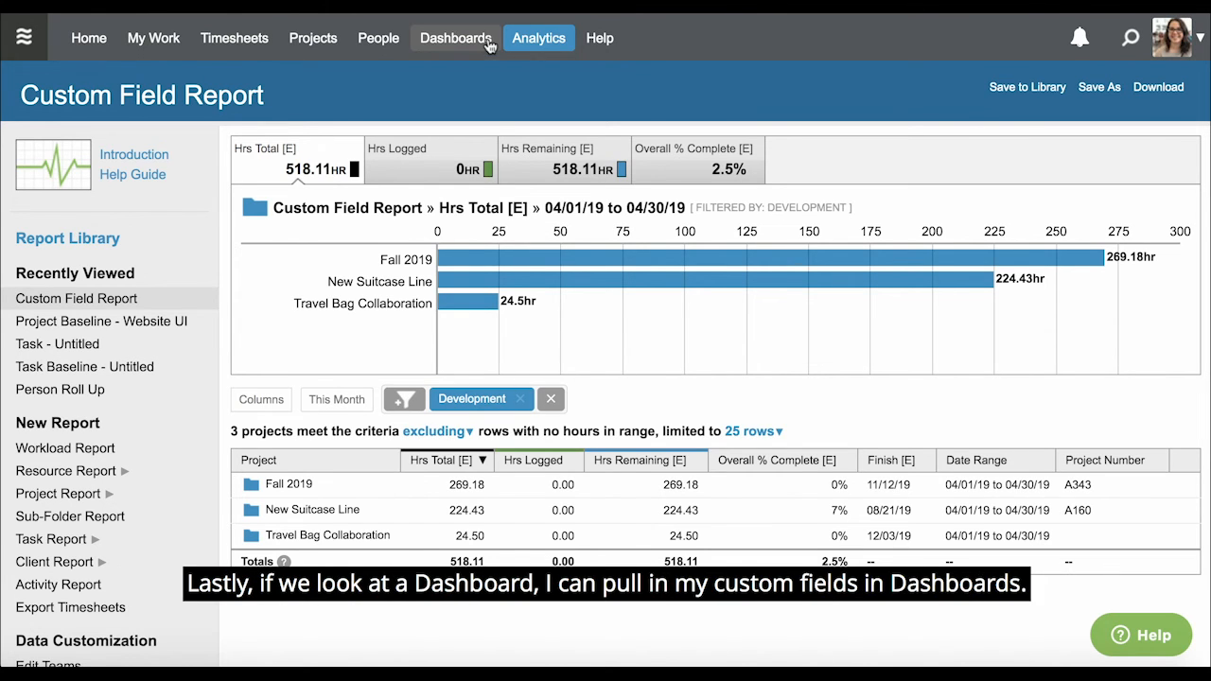
# - Go to Dashboards to view the Executive Briefing portfolio dashboard
pyautogui.click(455, 37)
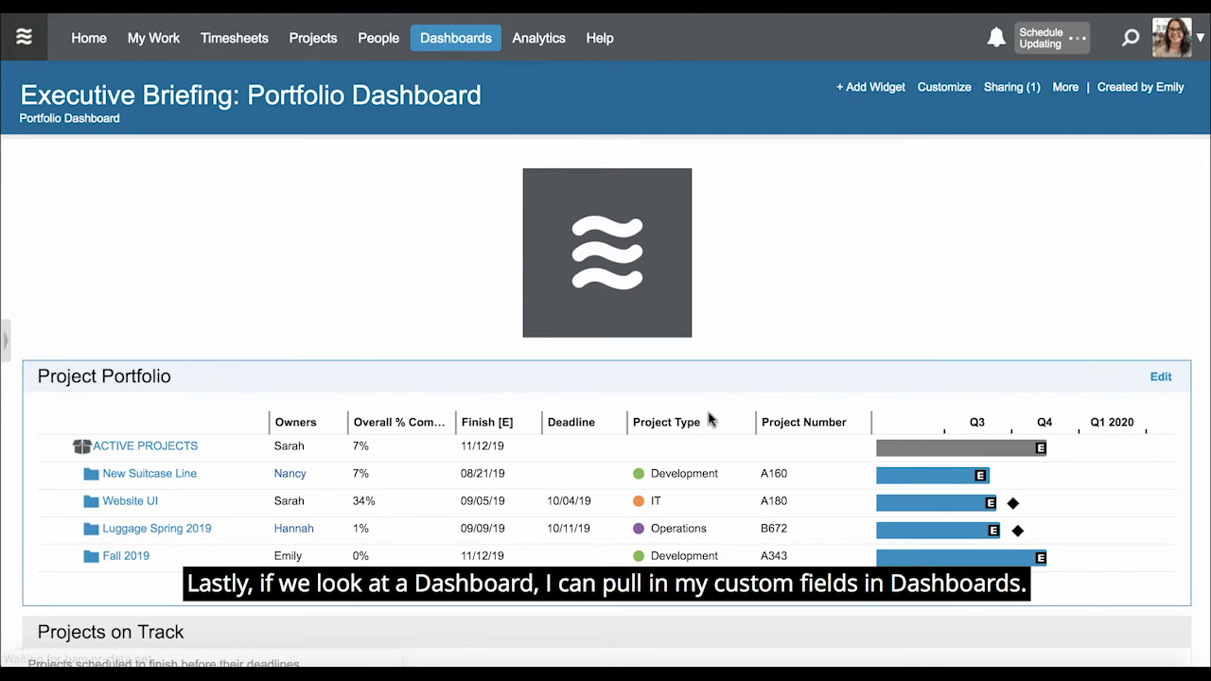